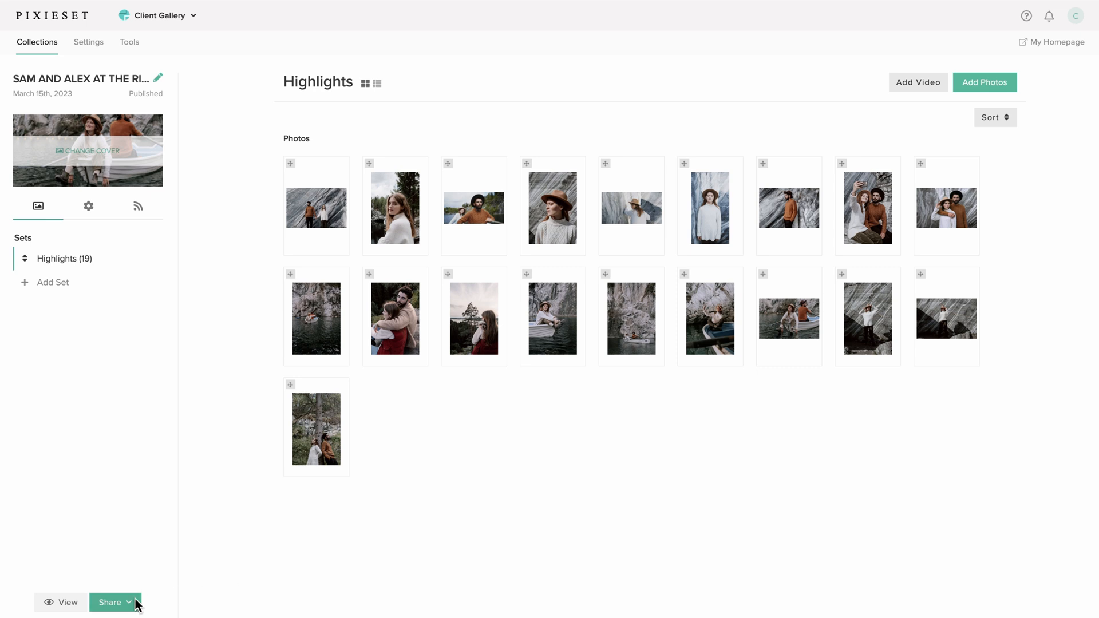
# Schedule the gallery invite email for April 8 at 11:00 am via Share by email.
pyautogui.click(111, 602)
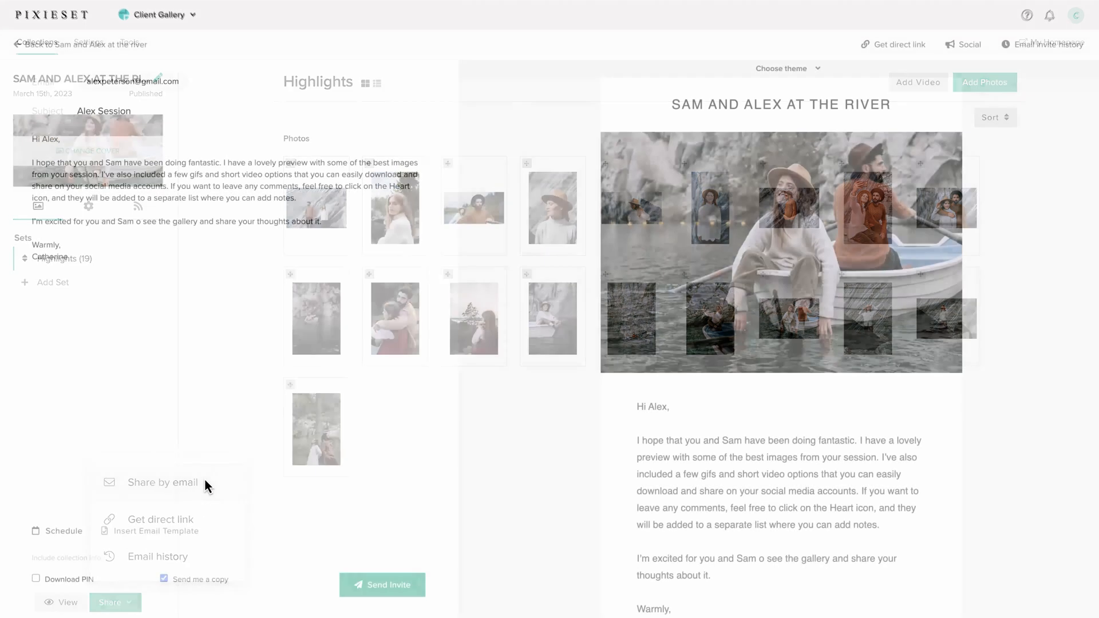
pyautogui.click(57, 530)
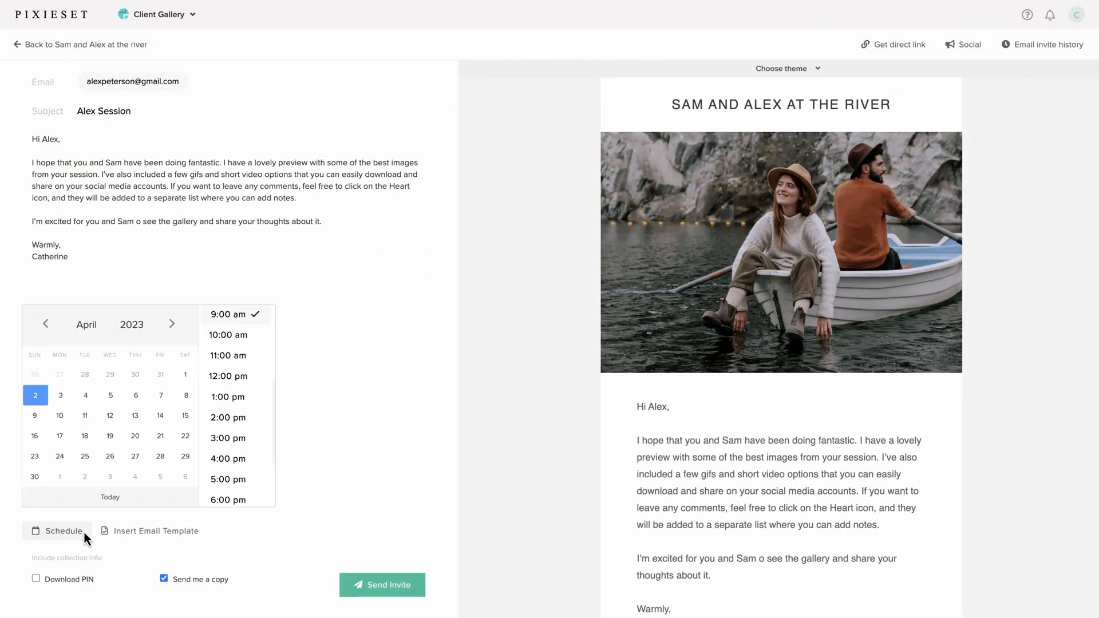
pyautogui.click(185, 395)
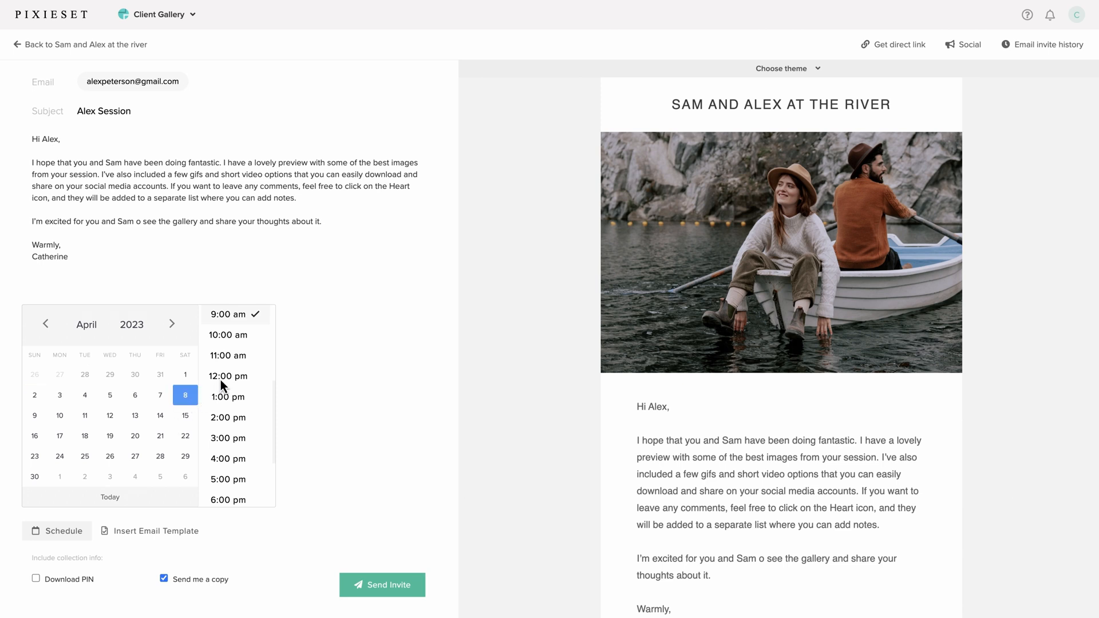
pyautogui.click(228, 355)
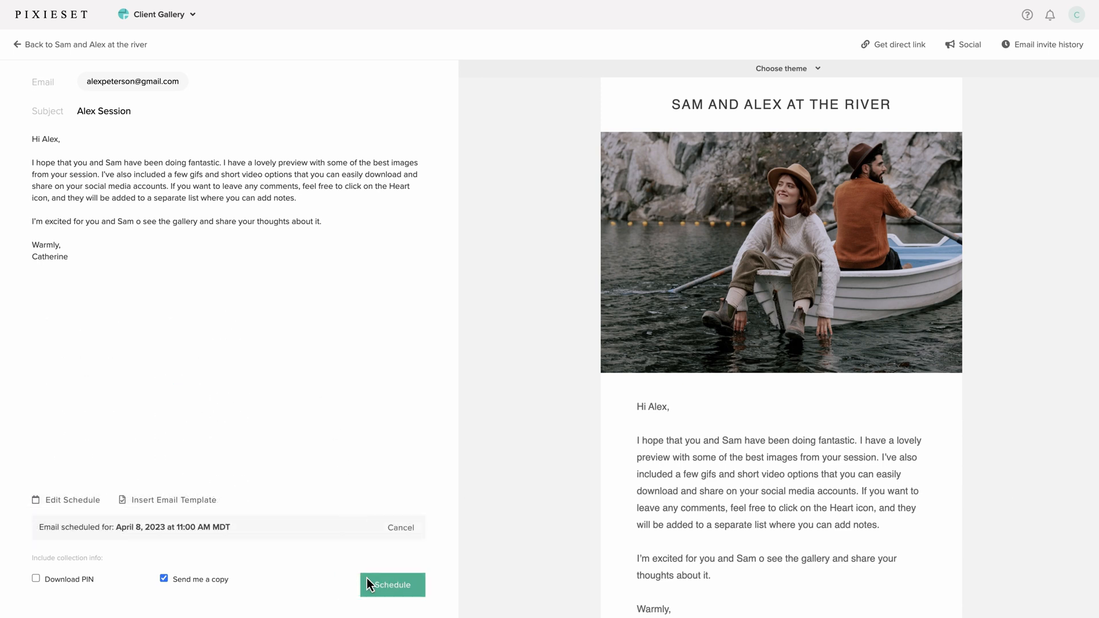
pyautogui.click(392, 585)
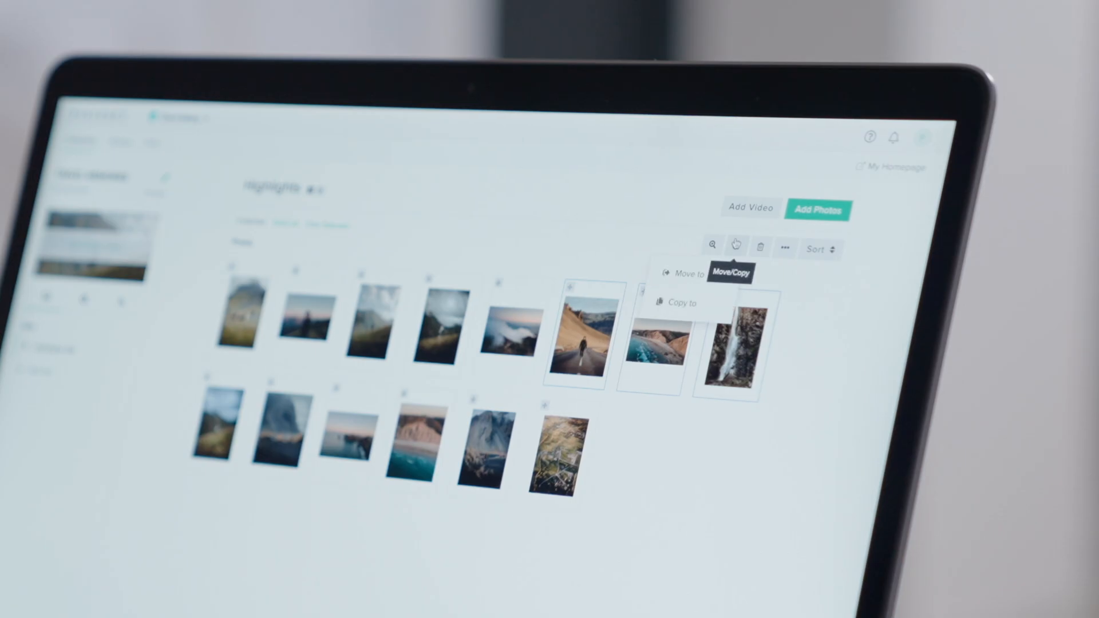
# Choose Move to for the four selected Highlights photos from the Move/Copy menu.
pyautogui.click(688, 273)
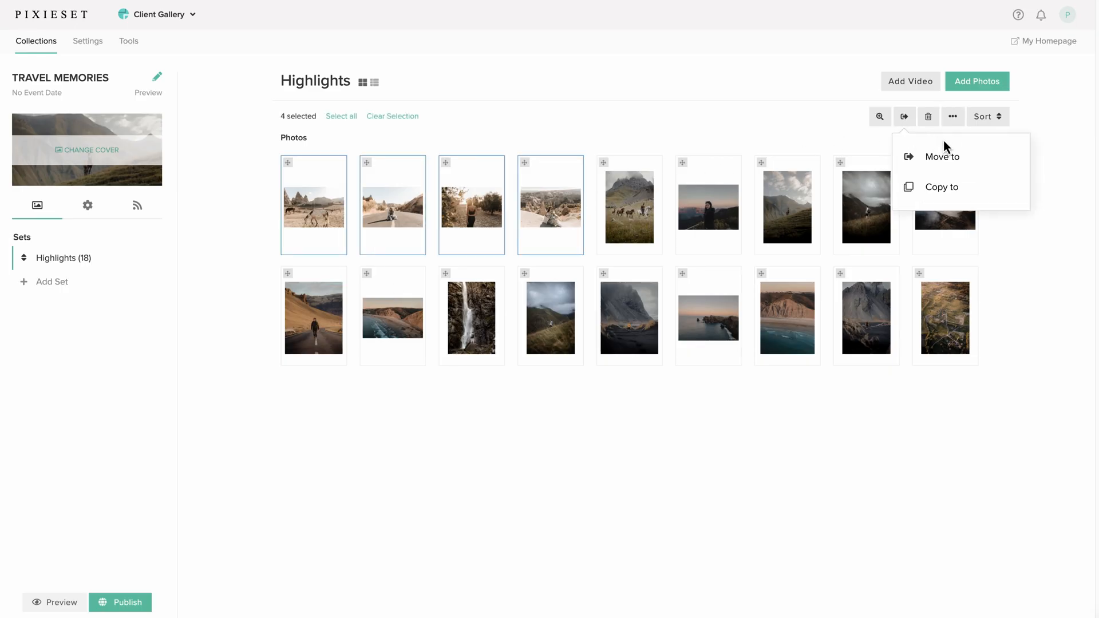
pyautogui.click(942, 157)
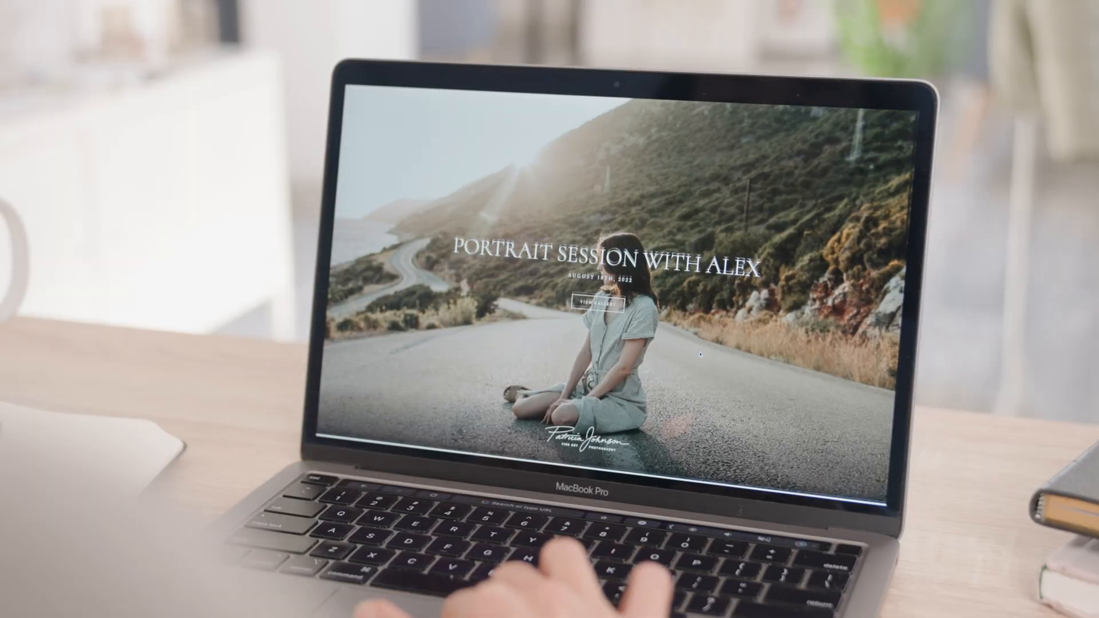
# Enter the Portrait Session gallery from its cover and reach the collection settings.
pyautogui.click(598, 302)
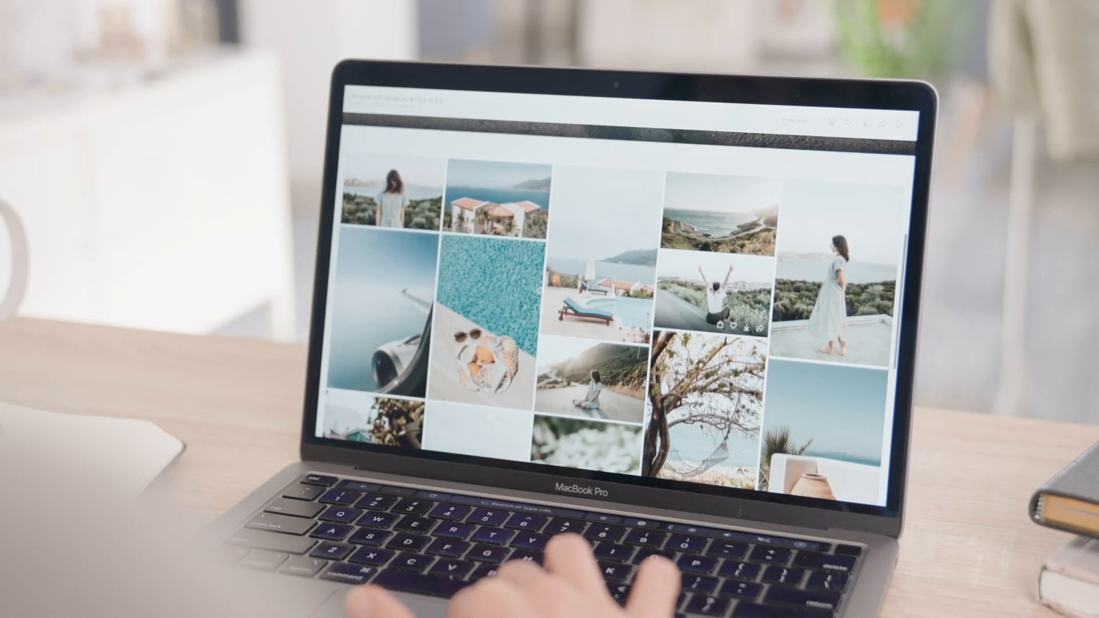
pyautogui.click(592, 288)
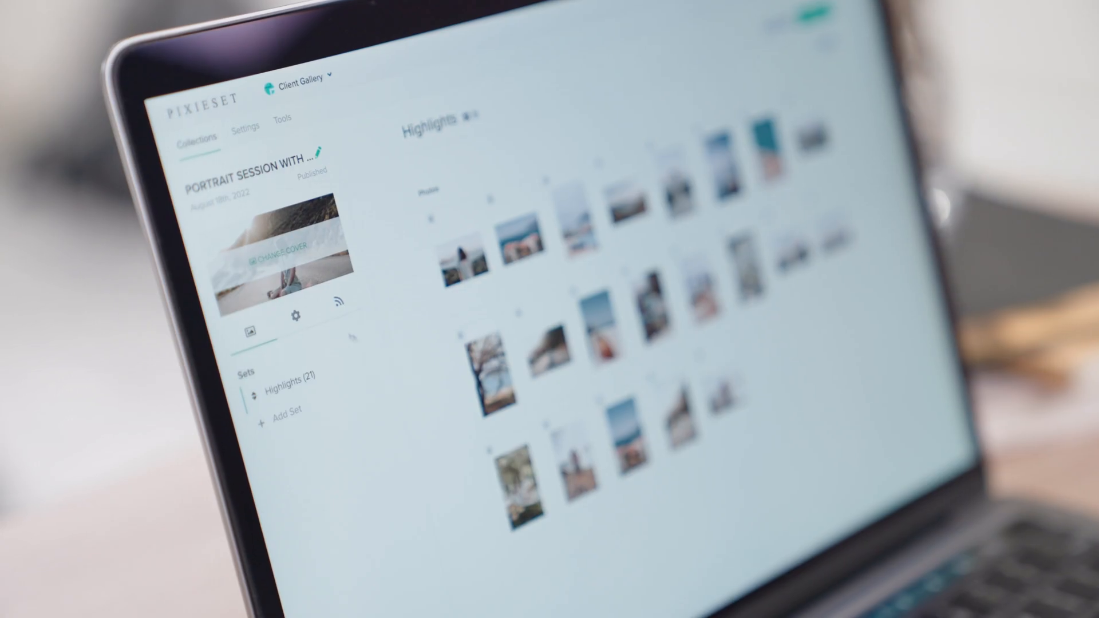
pyautogui.click(295, 314)
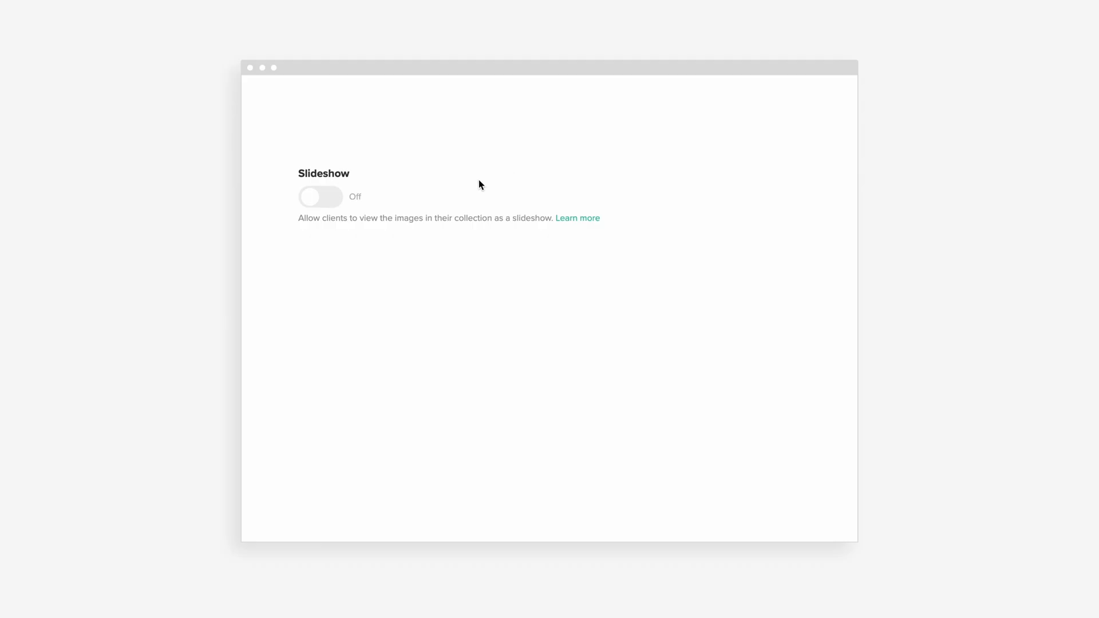
# Switch the client slideshow On and expand advanced options showing Slow speed, Auto Loop off.
pyautogui.click(320, 197)
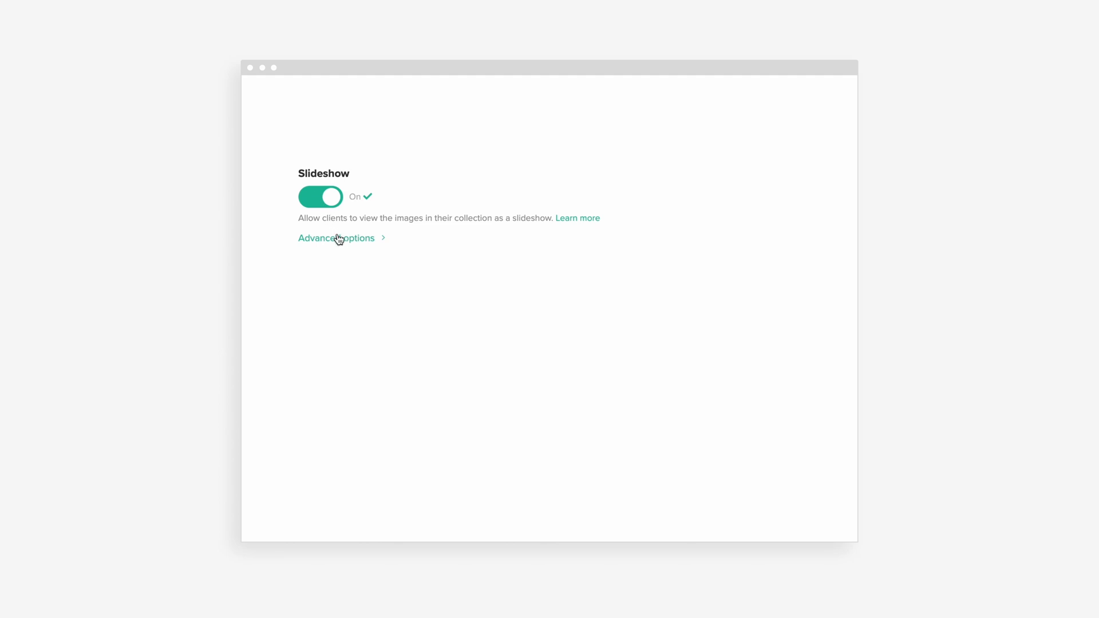
pyautogui.click(335, 238)
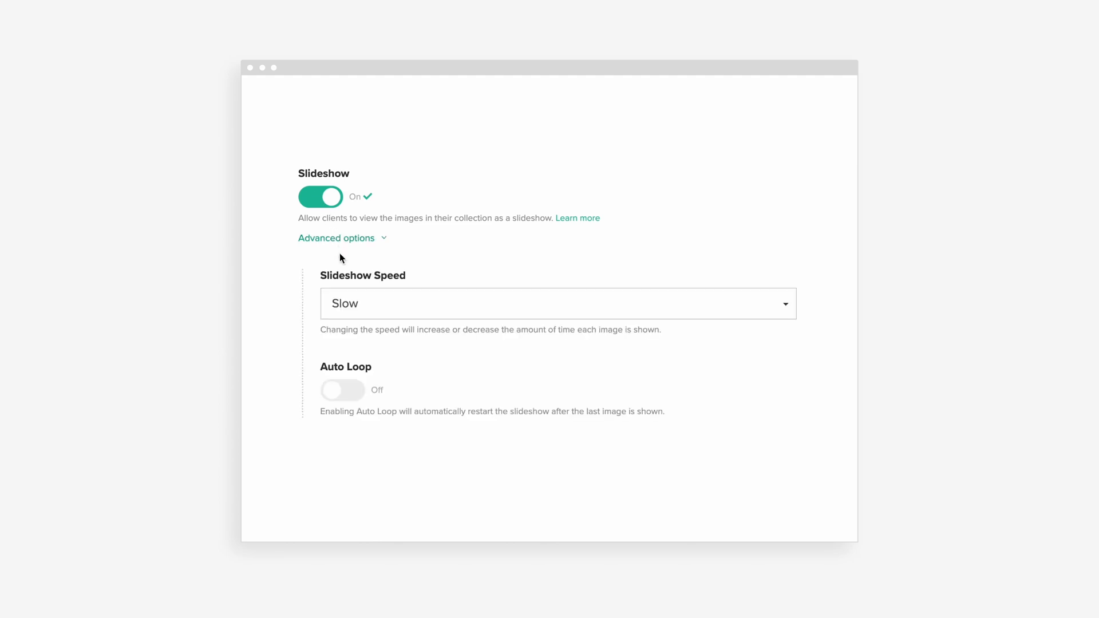
pyautogui.click(557, 303)
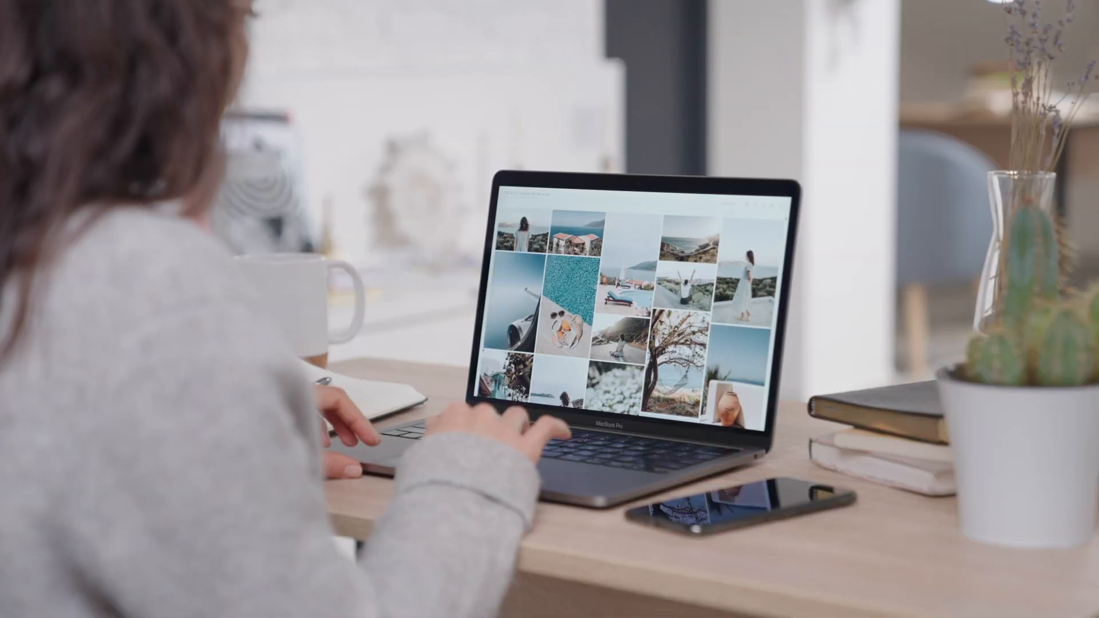
# Browse the Wall Art products in a photo's Buy This Photo panel.
pyautogui.scroll(-3)
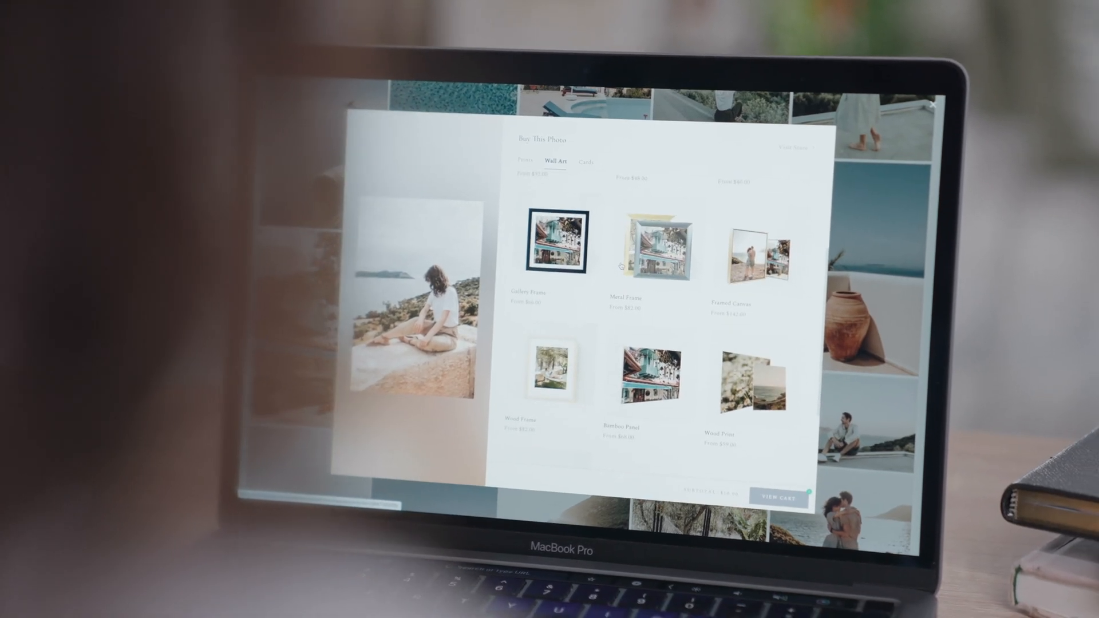
pyautogui.click(655, 248)
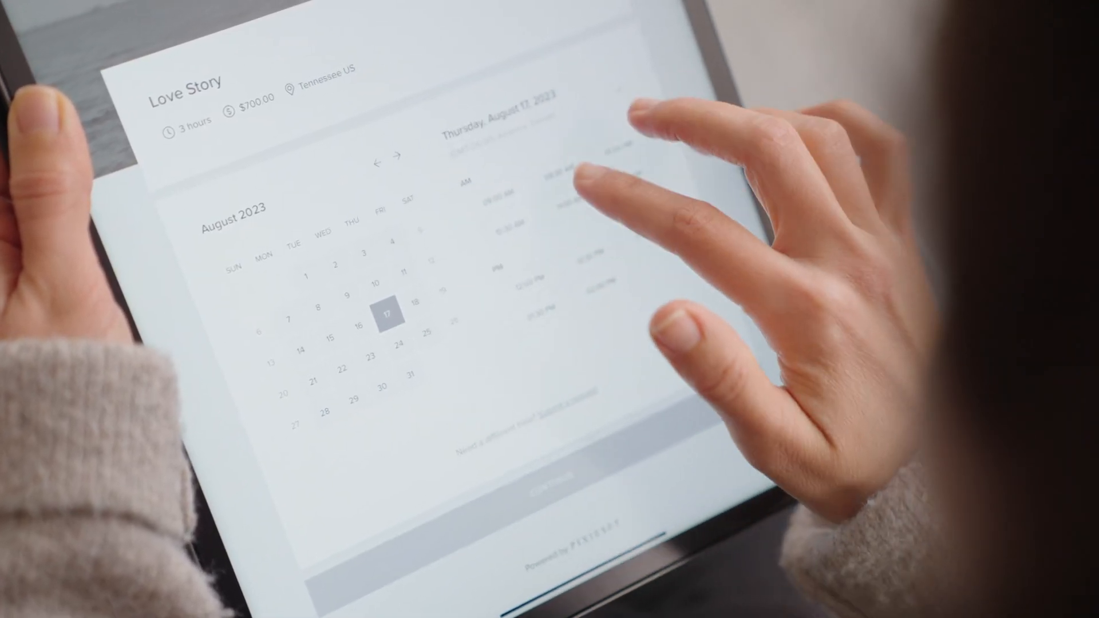
# Book the 9:30 AM slot, complete the intake form, and sign and apply the contract.
pyautogui.click(554, 183)
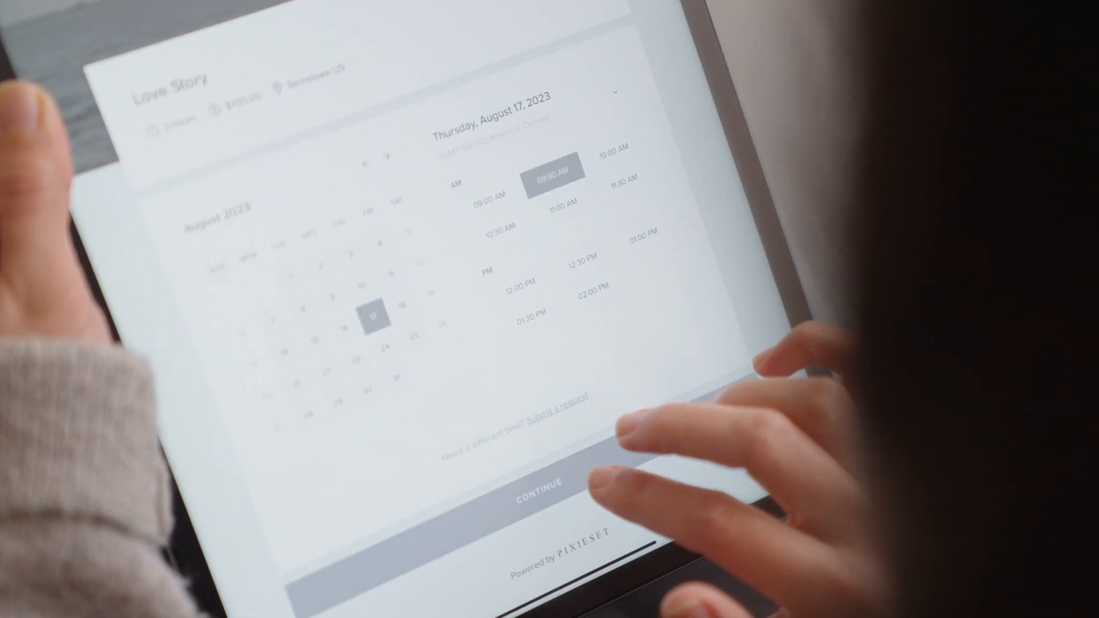
pyautogui.click(535, 489)
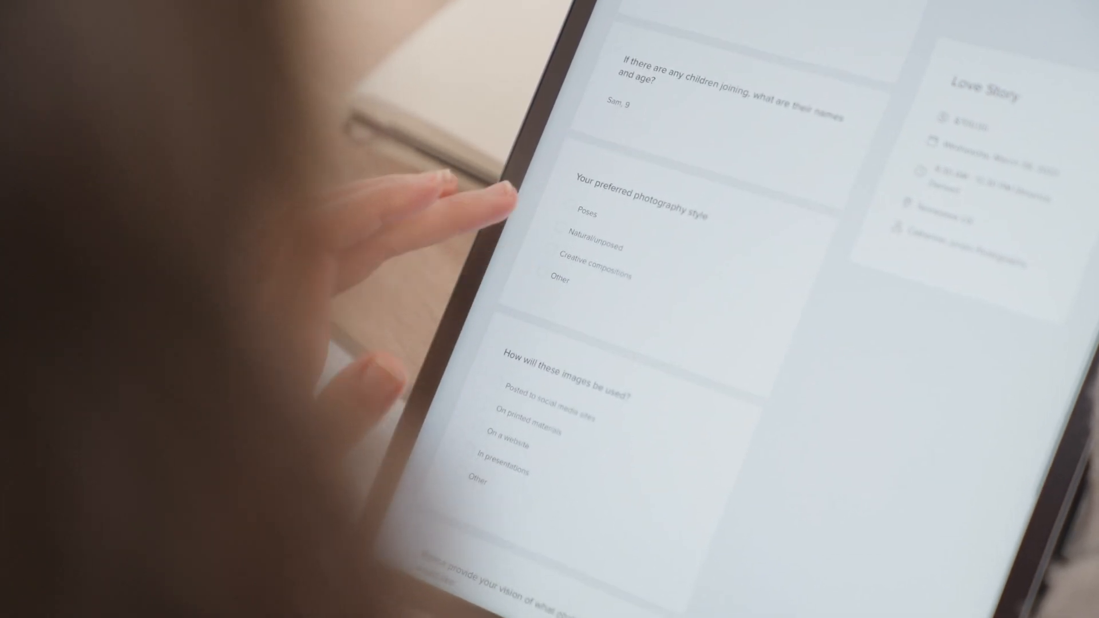
pyautogui.click(562, 238)
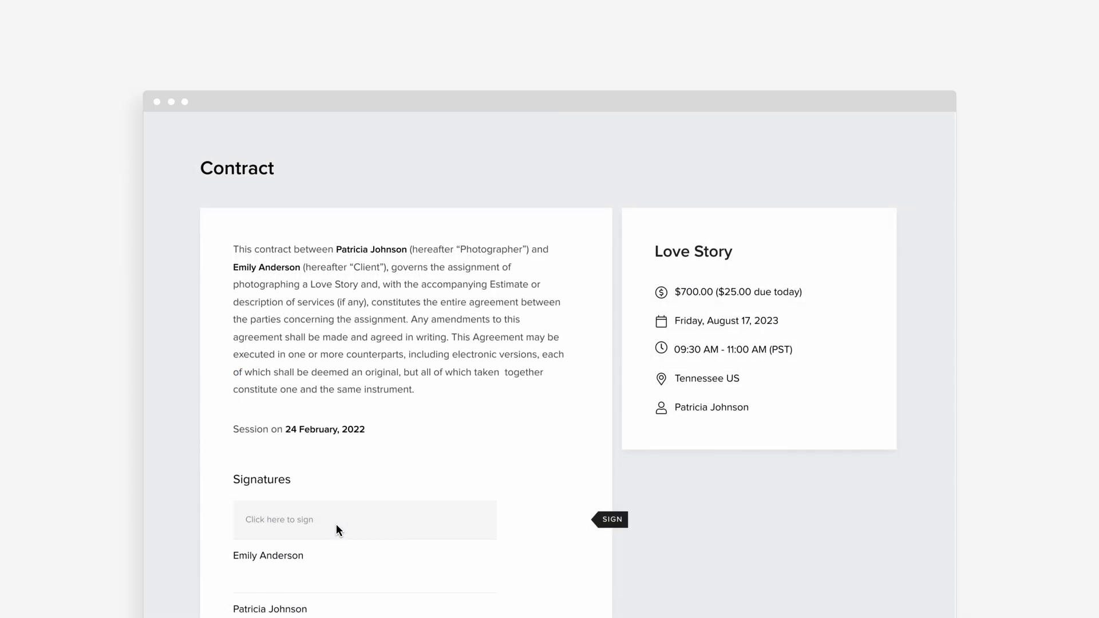
pyautogui.click(364, 519)
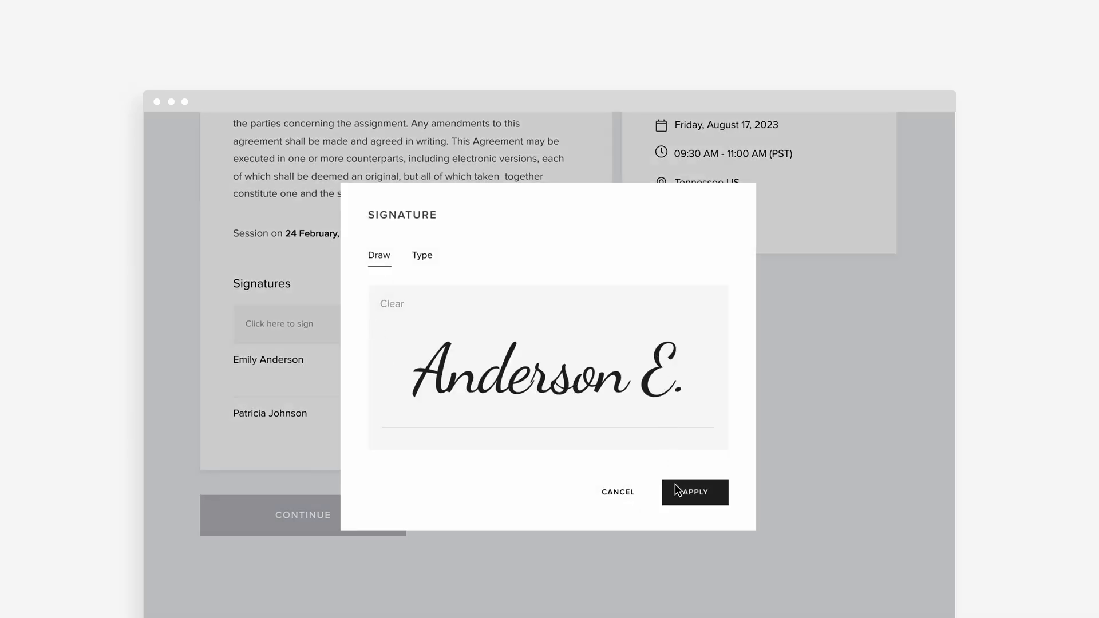
pyautogui.click(694, 492)
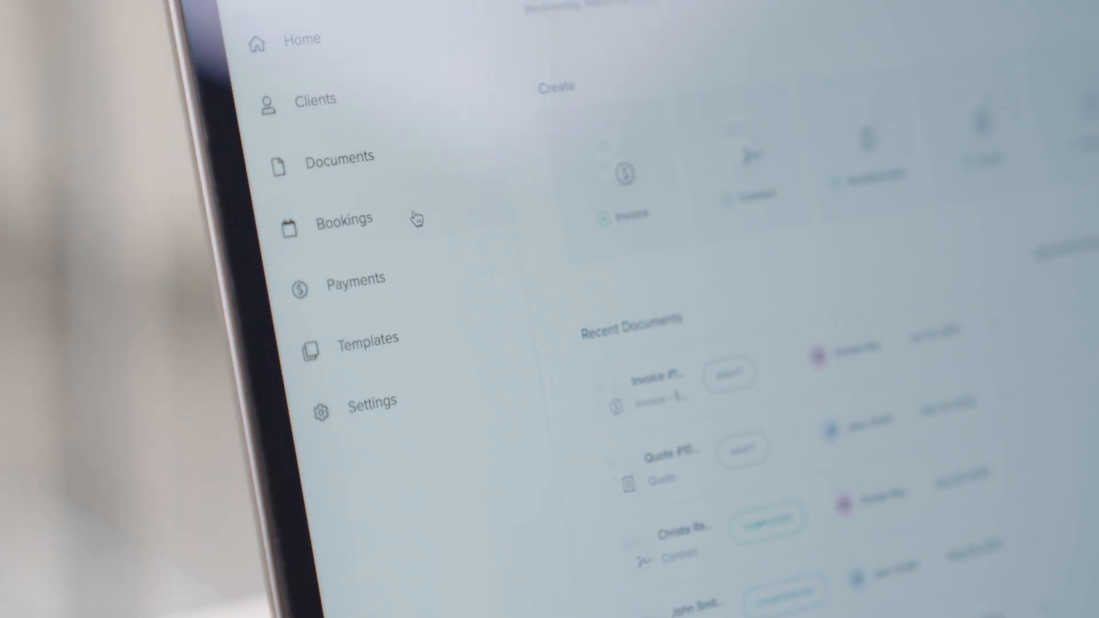
# Go to Bookings, the Love Story session type, and its calendar sync settings.
pyautogui.click(344, 220)
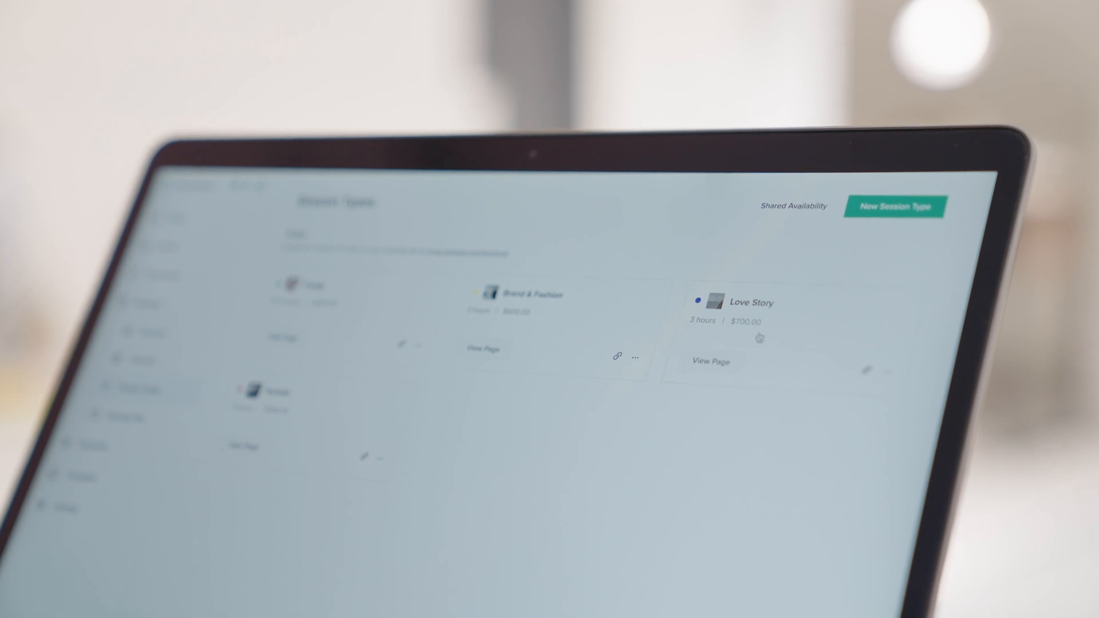
pyautogui.click(751, 302)
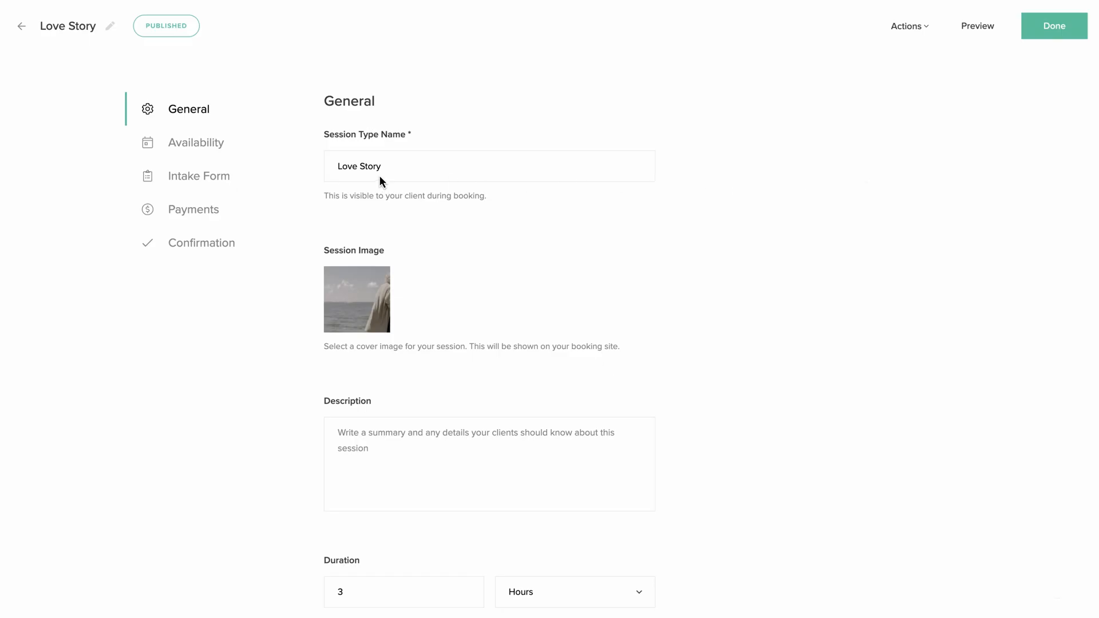
pyautogui.click(199, 176)
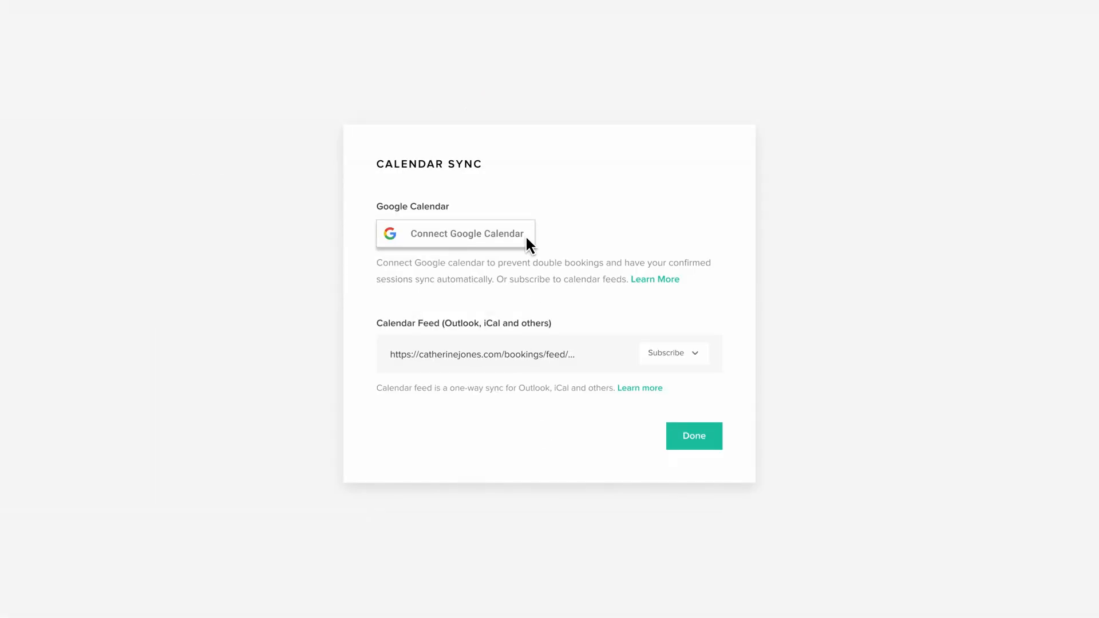
# Connect Google Calendar so confirmed sessions sync and conflicts are checked.
pyautogui.click(454, 234)
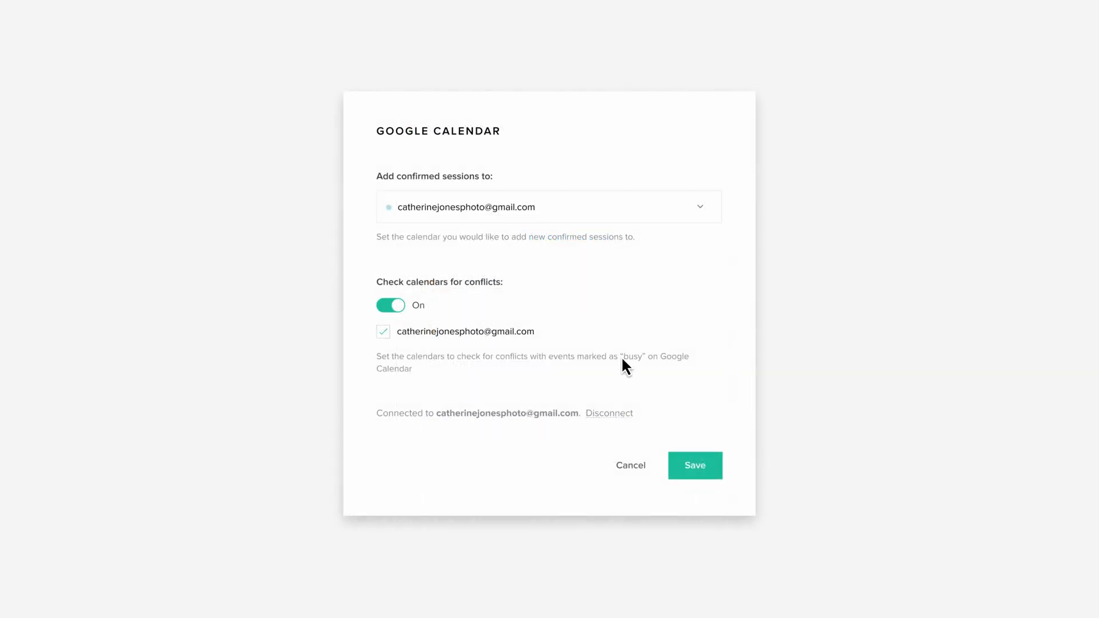